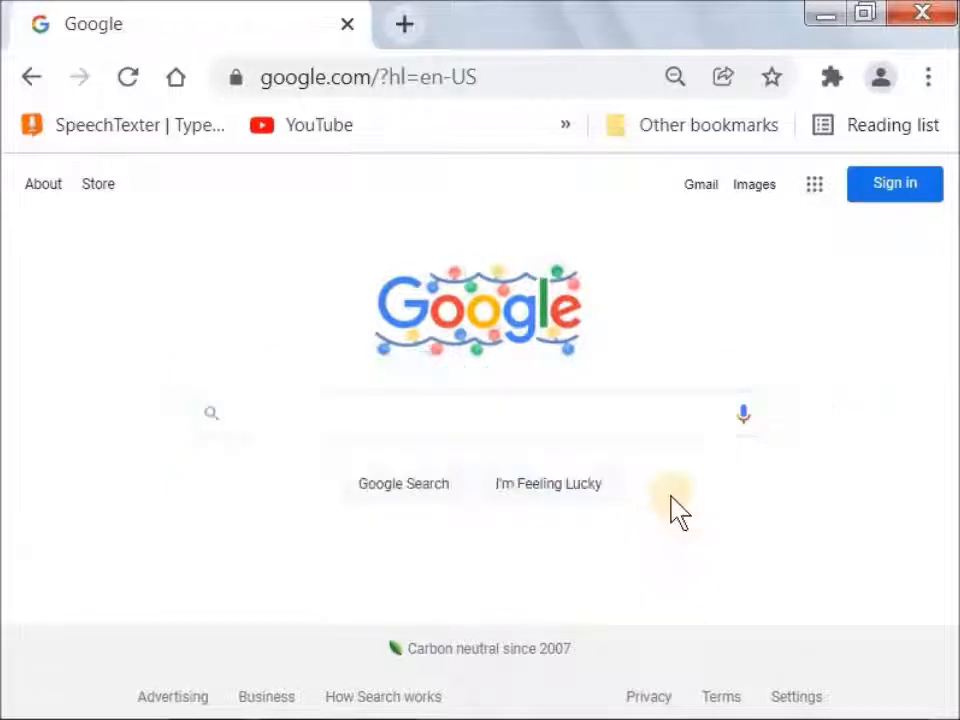
mouse_move(924, 74)
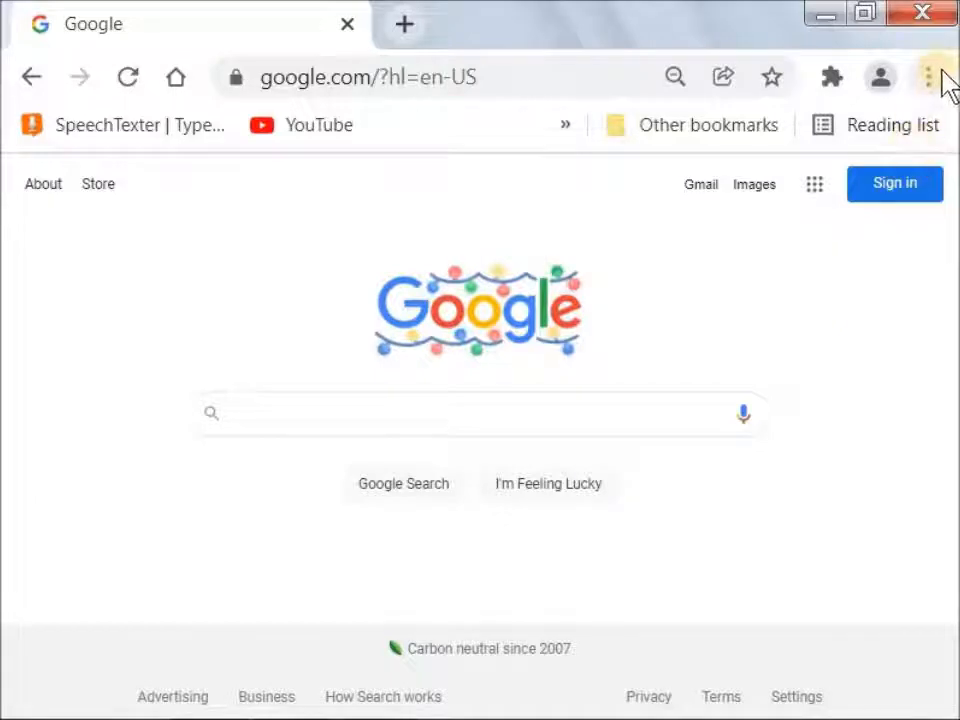
Bring up Chrome's main menu from the three-dot button on the Google homepage.
click(928, 72)
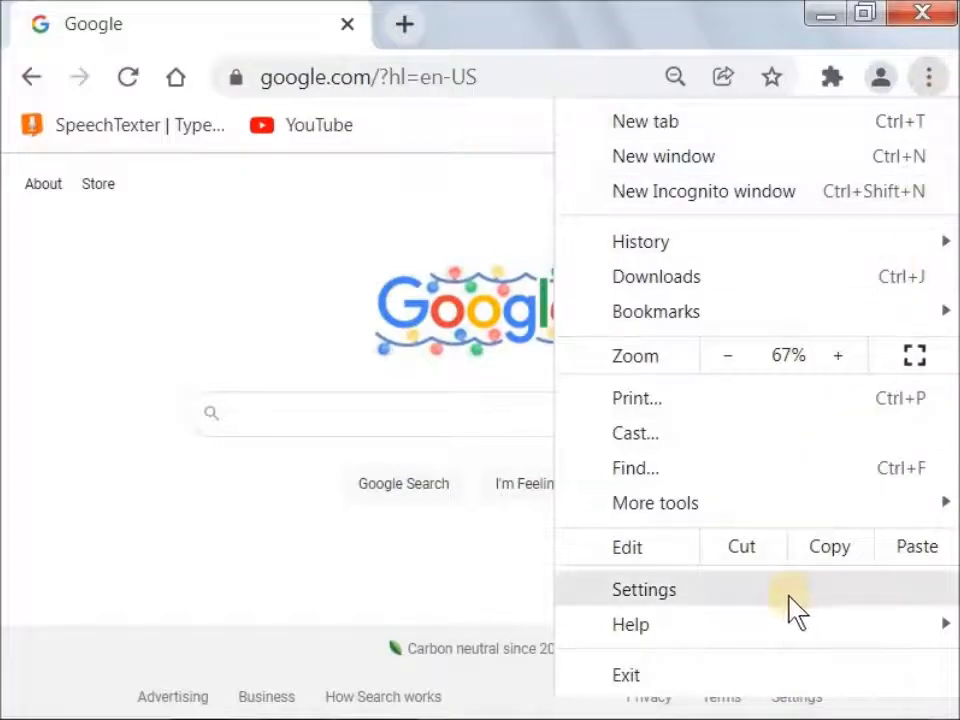
mouse_move(790, 610)
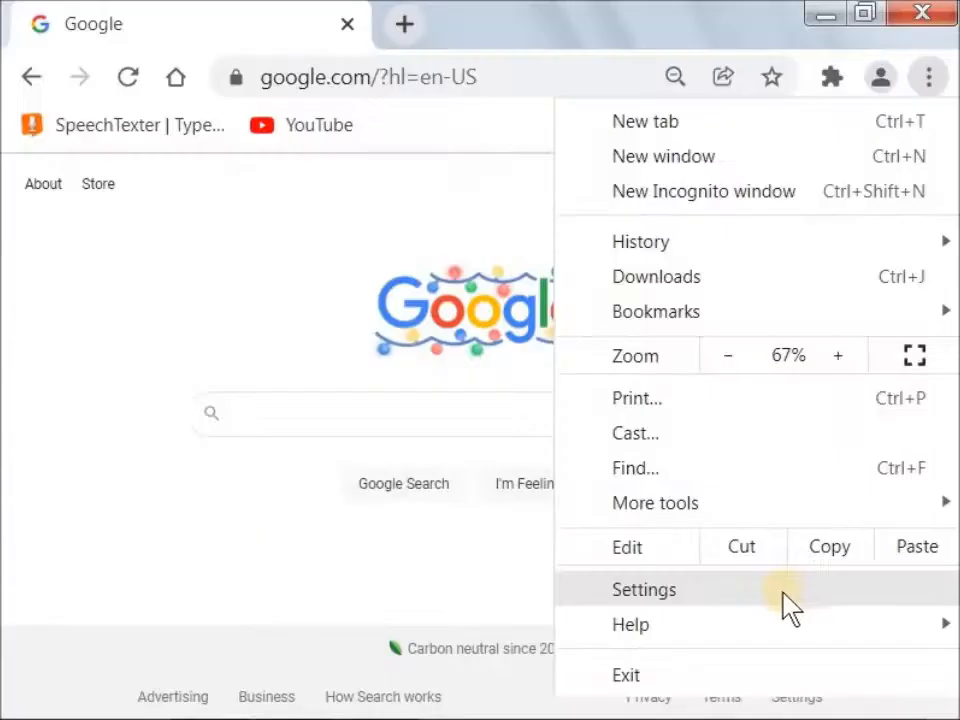
Go to Chrome Settings, Privacy and security, and into Site Settings.
click(644, 588)
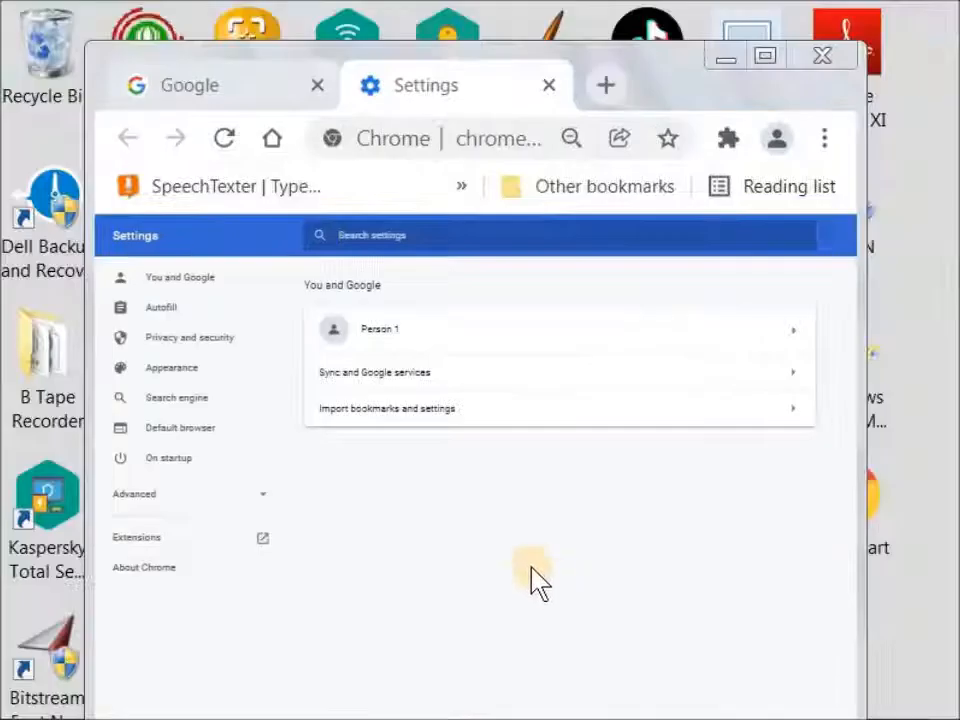
mouse_move(196, 344)
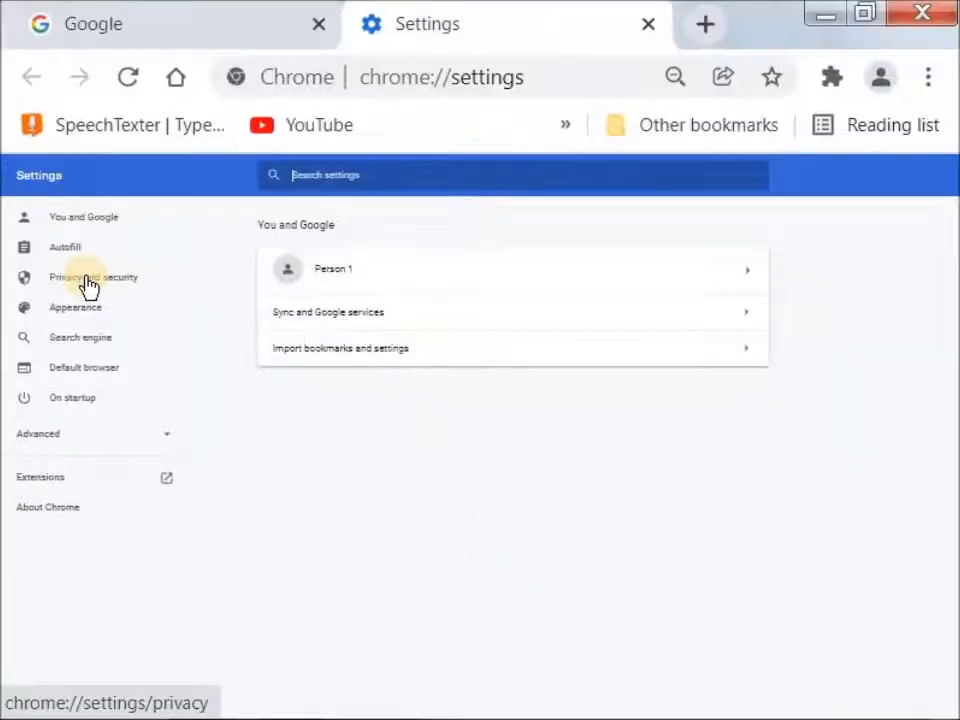
click(92, 276)
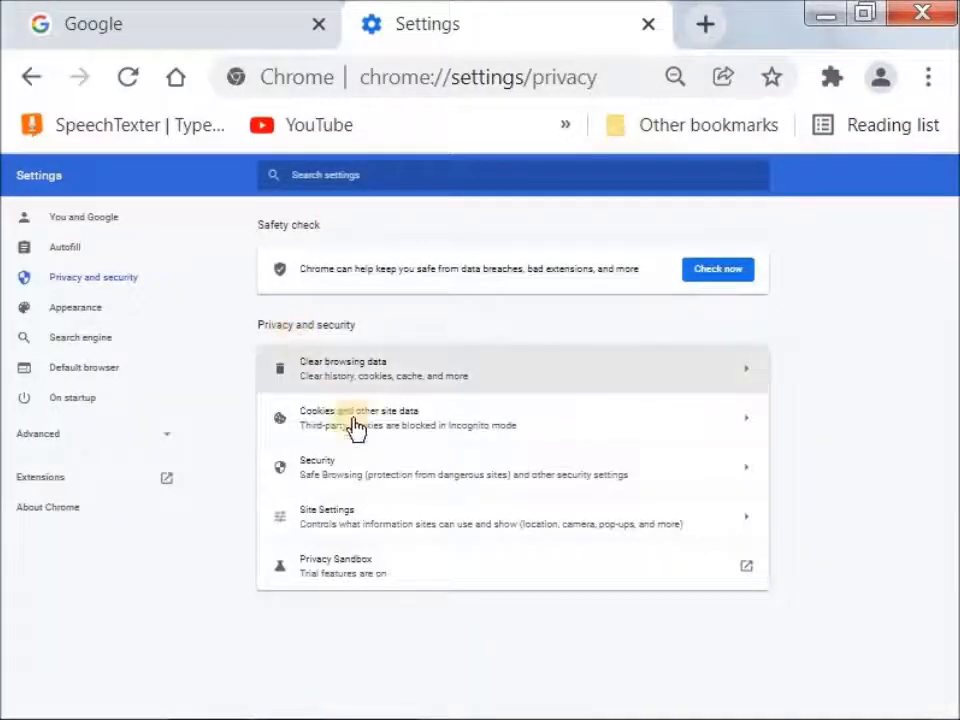
click(328, 516)
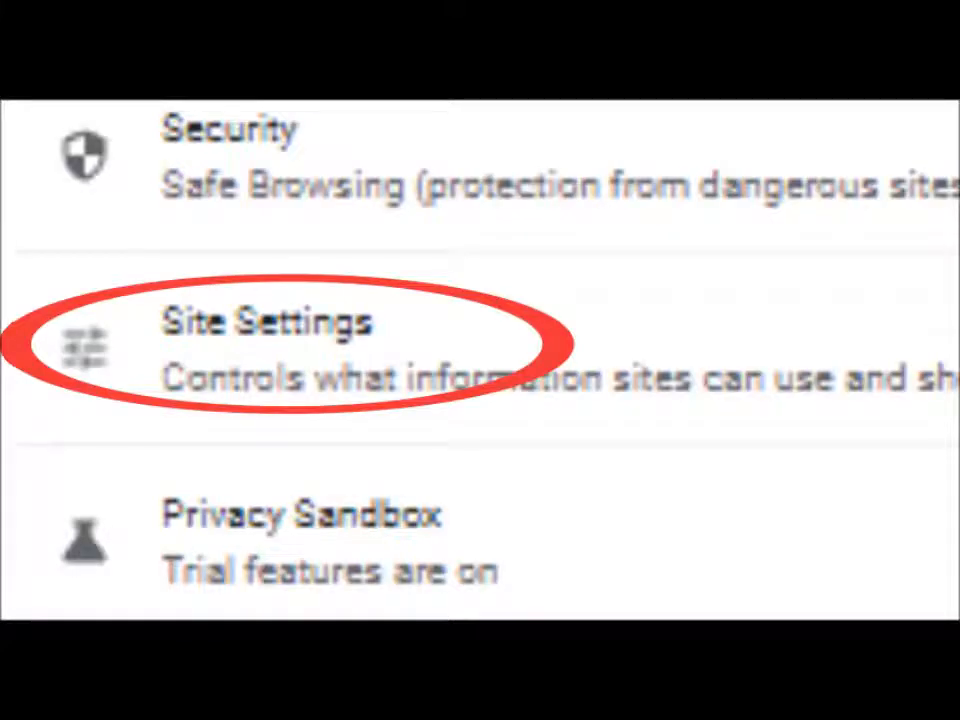
Scroll the site permissions and expand Additional content settings to reach Sound.
click(266, 322)
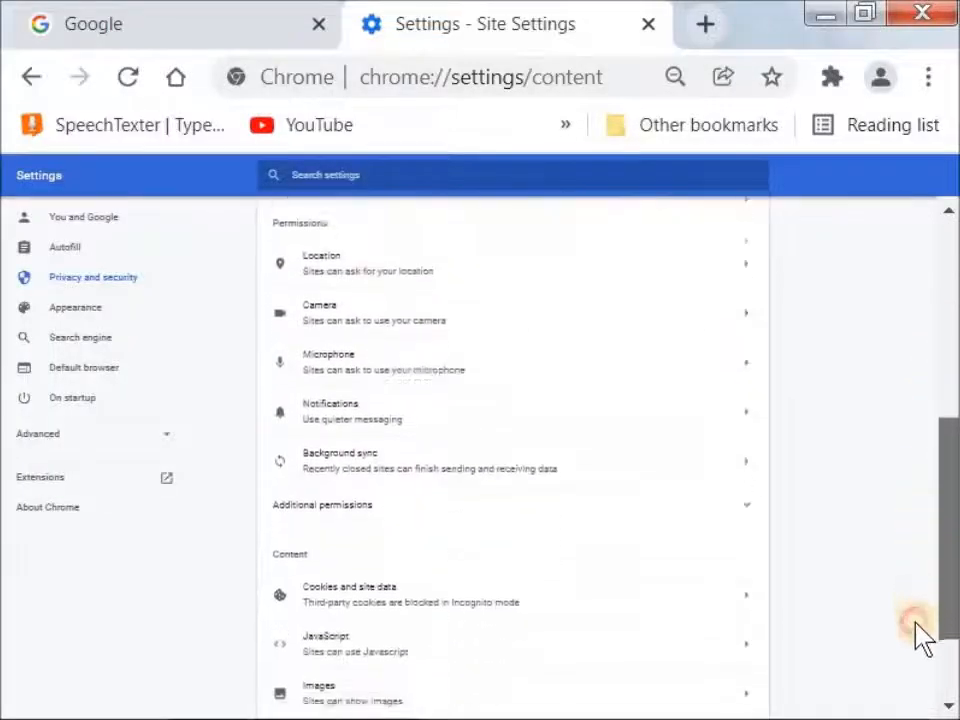
scroll(down, 3)
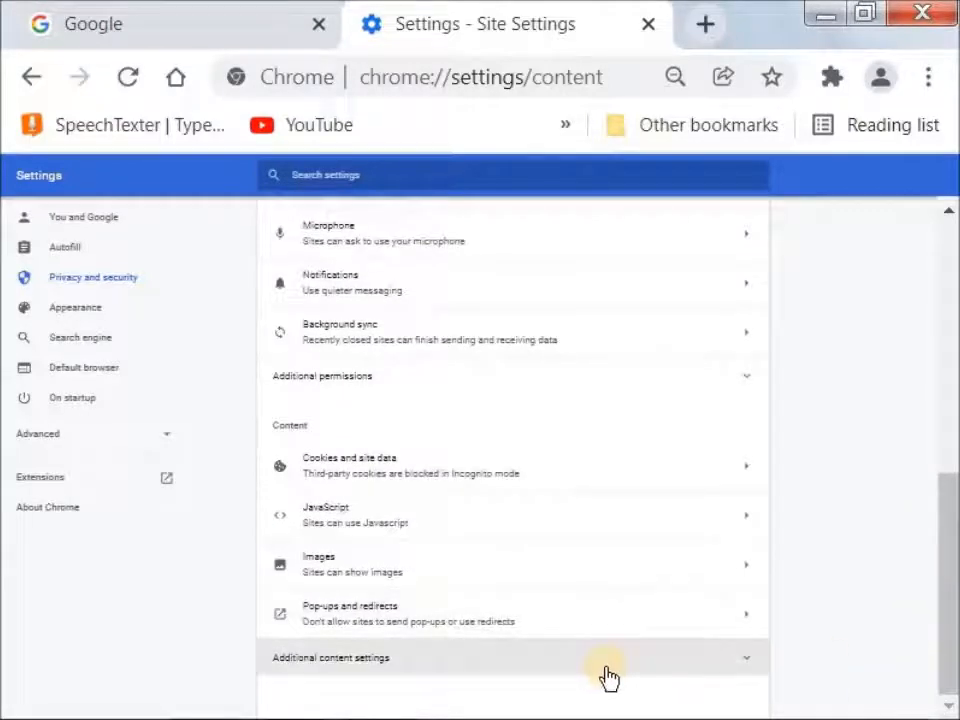
mouse_move(756, 664)
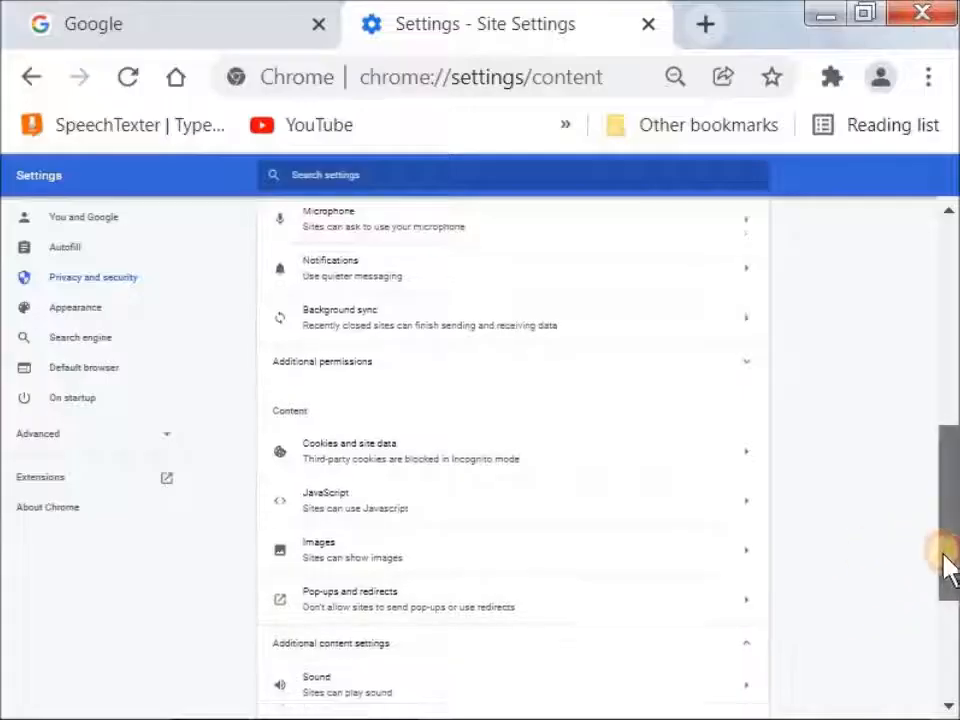
scroll(down, 3)
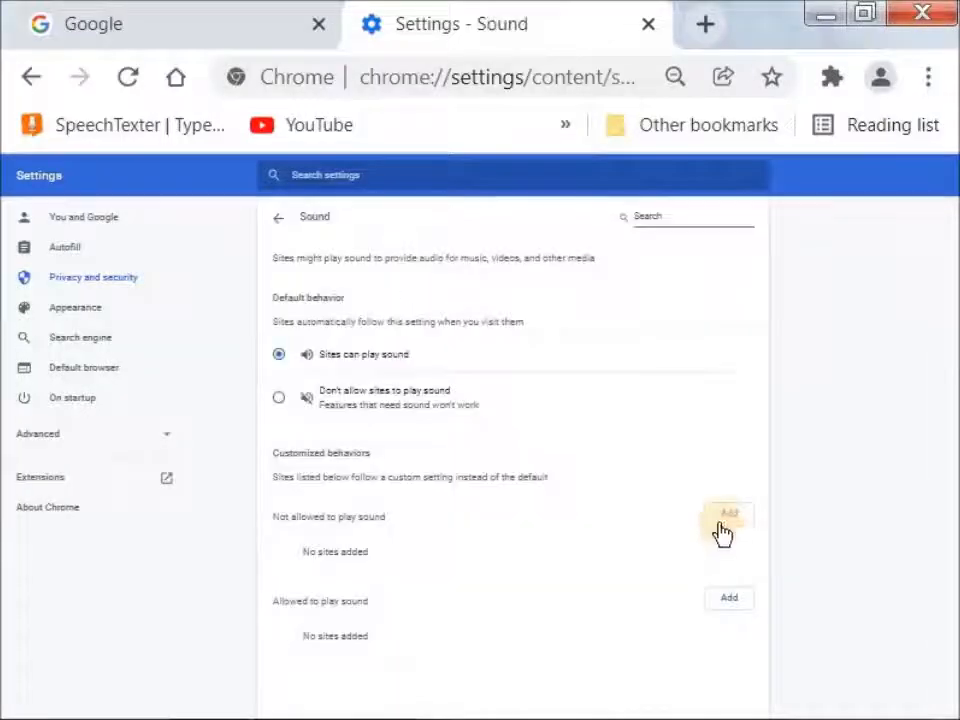
mouse_move(368, 478)
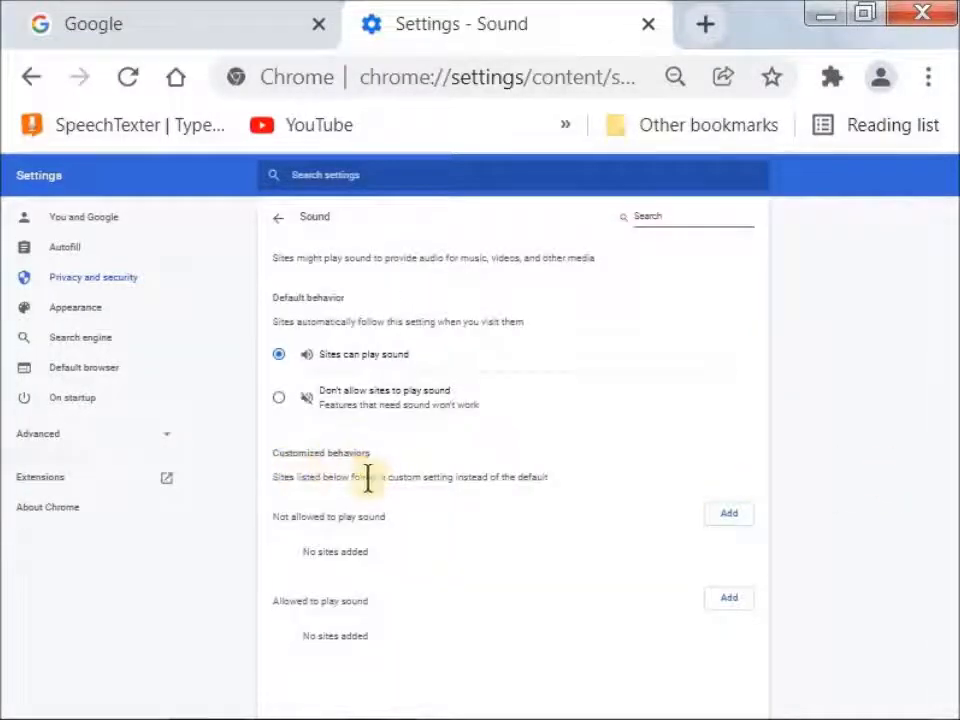
mouse_move(402, 540)
text(www.google.com)
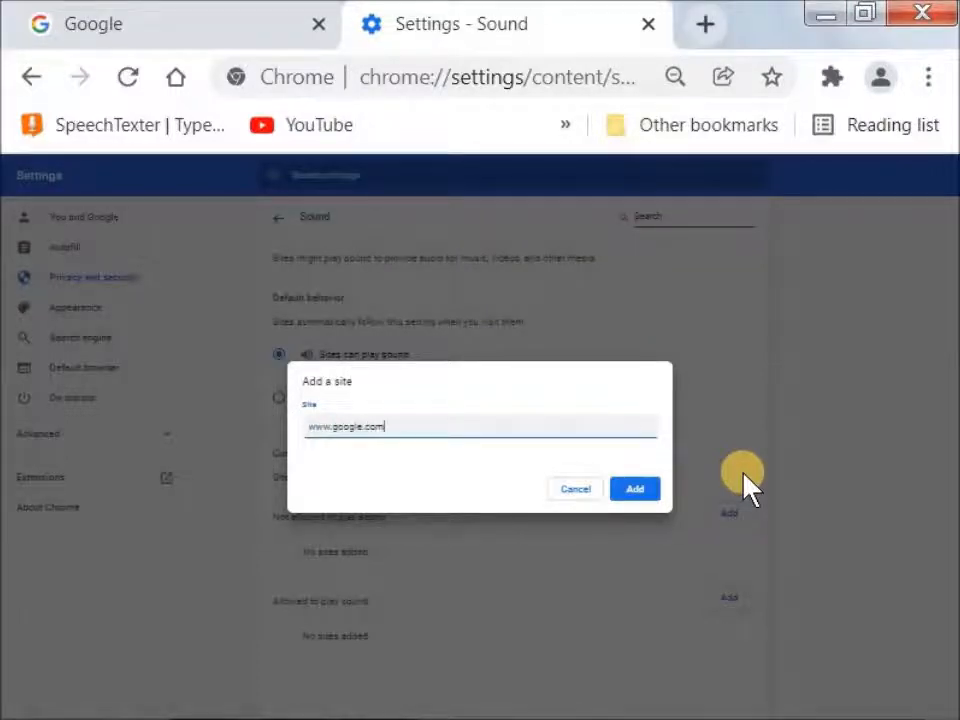
click(634, 488)
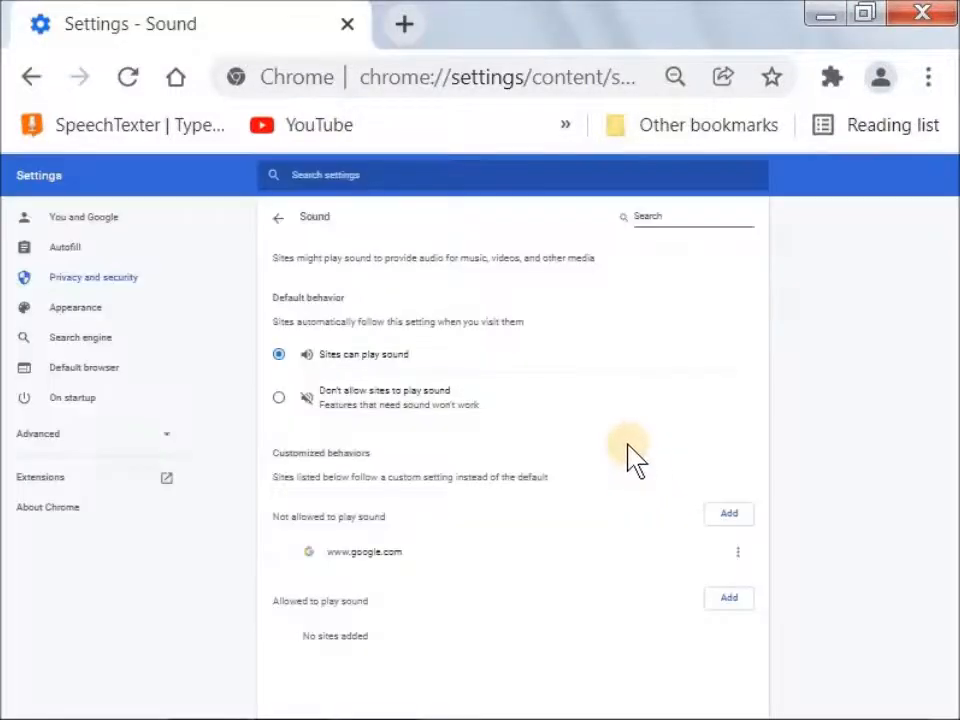